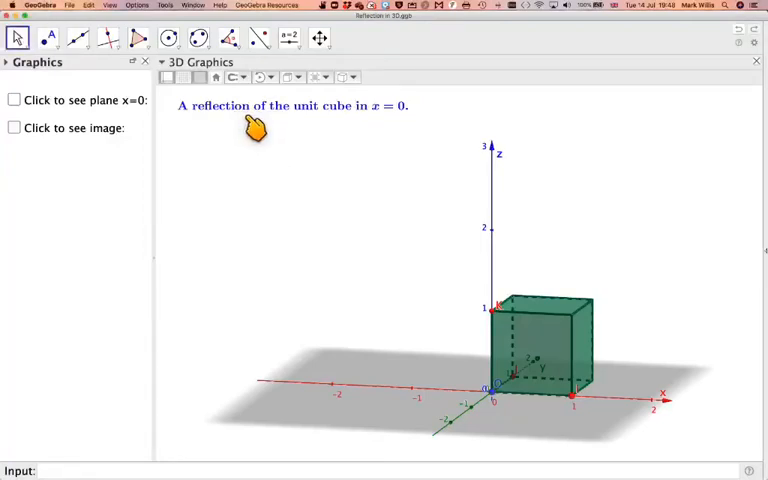
{"action": "mouse_move", "coordinate": [268, 128]}
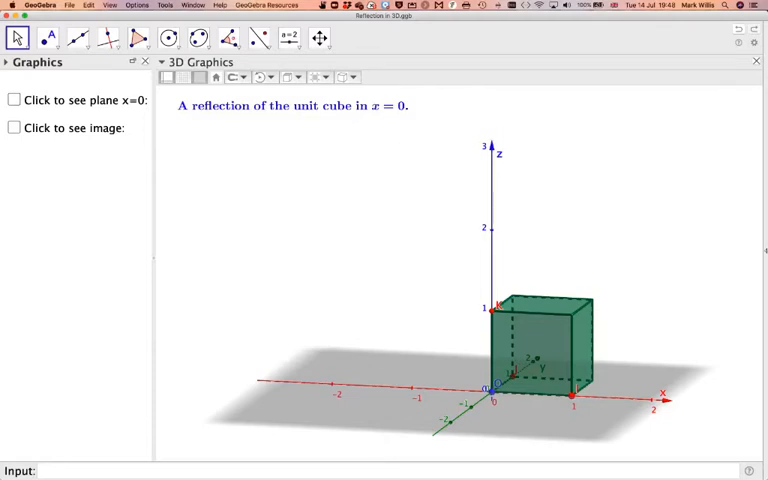
{"action": "mouse_move", "coordinate": [217, 77]}
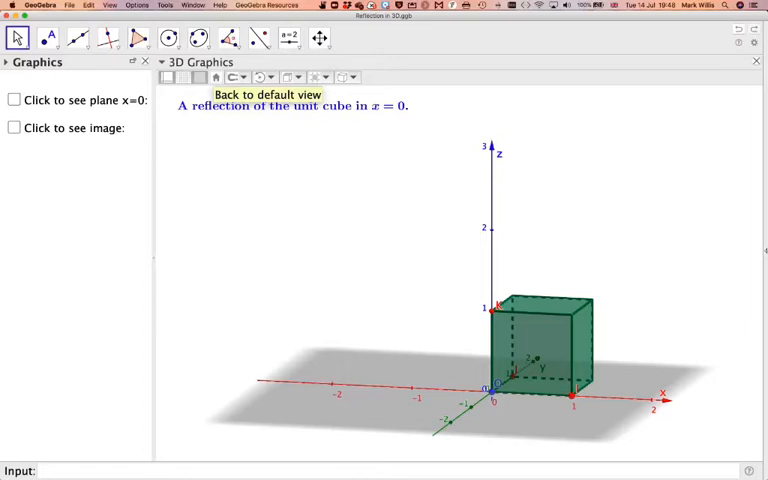
Tick the 'Click to see plane x=0' checkbox to show the blue plane beside the cube
{"action": "left_click", "coordinate": [14, 100]}
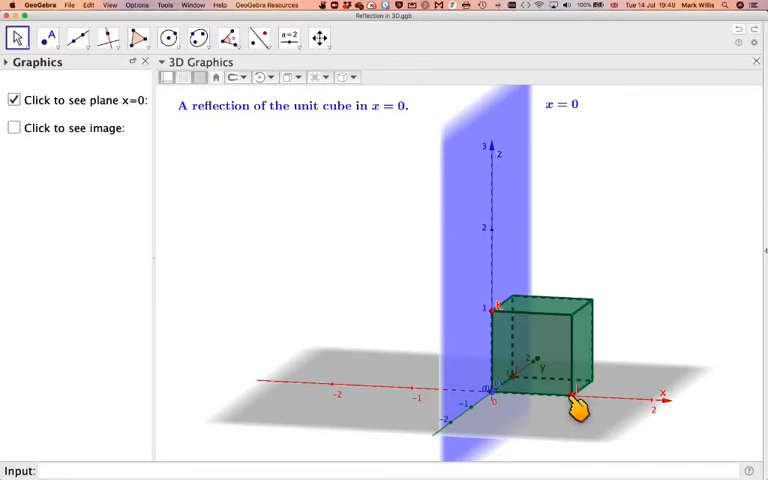
{"action": "mouse_move", "coordinate": [578, 415]}
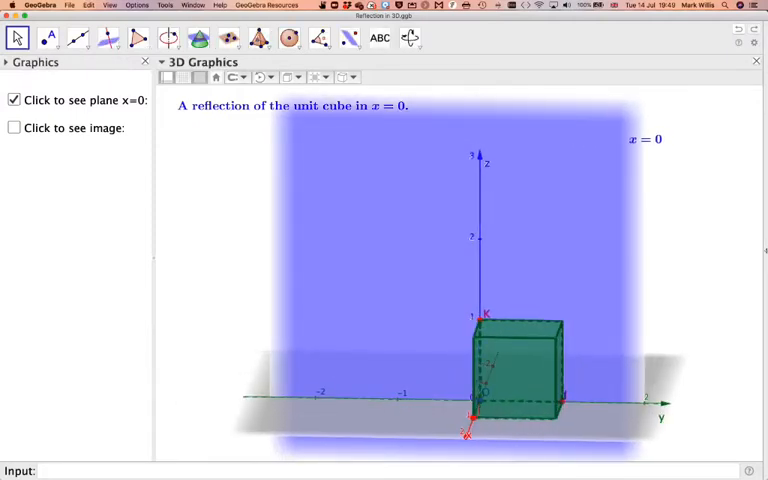
{"action": "mouse_move", "coordinate": [575, 410]}
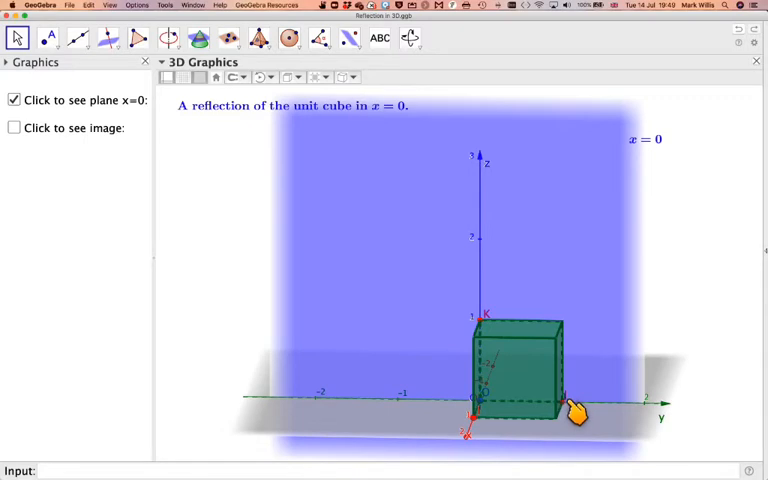
{"action": "mouse_move", "coordinate": [575, 412]}
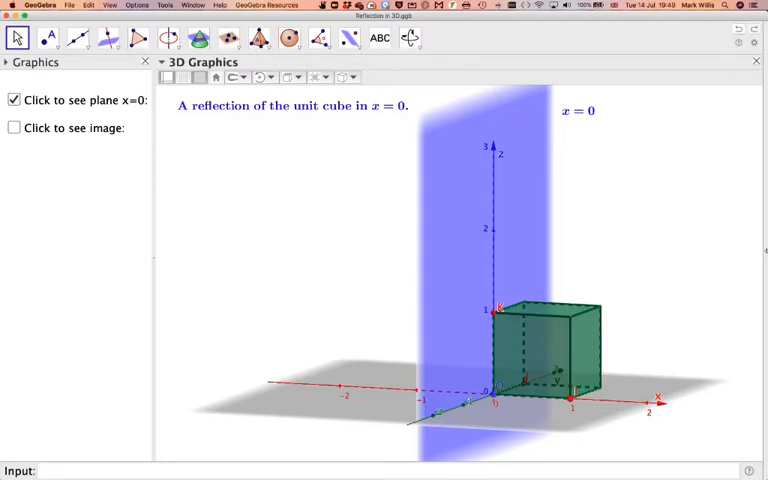
Tick 'Click to see image' to show the orange image cube, I/J/K mappings and reflection matrix
{"action": "left_click", "coordinate": [14, 128]}
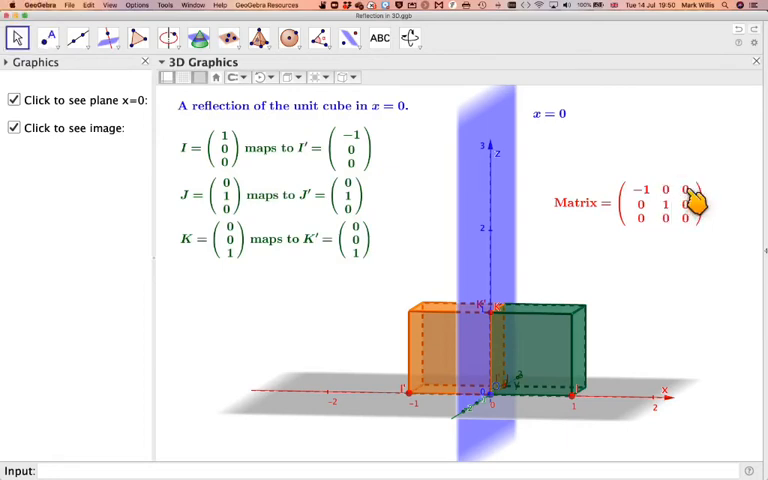
{"action": "mouse_move", "coordinate": [690, 240]}
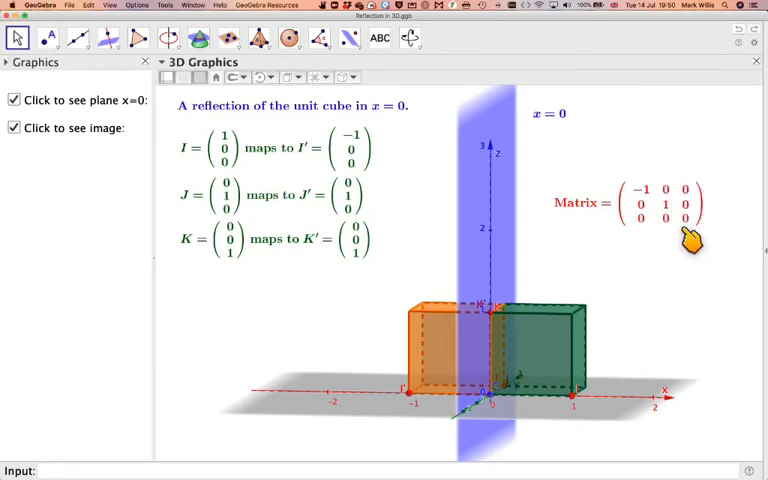